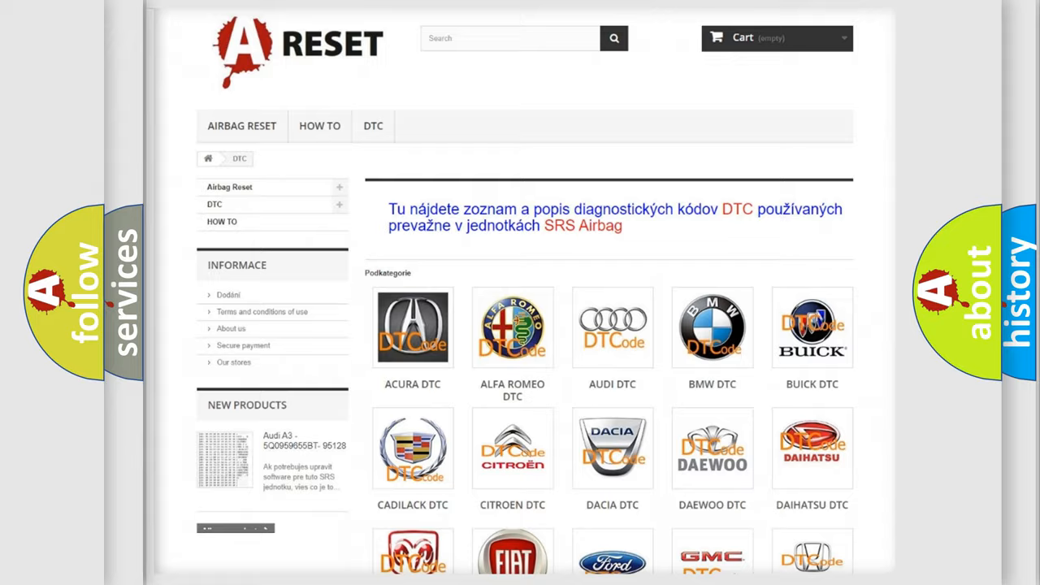
Scroll down the DTC brand catalogue to the Chrysler trouble code list
scroll(down, 3)
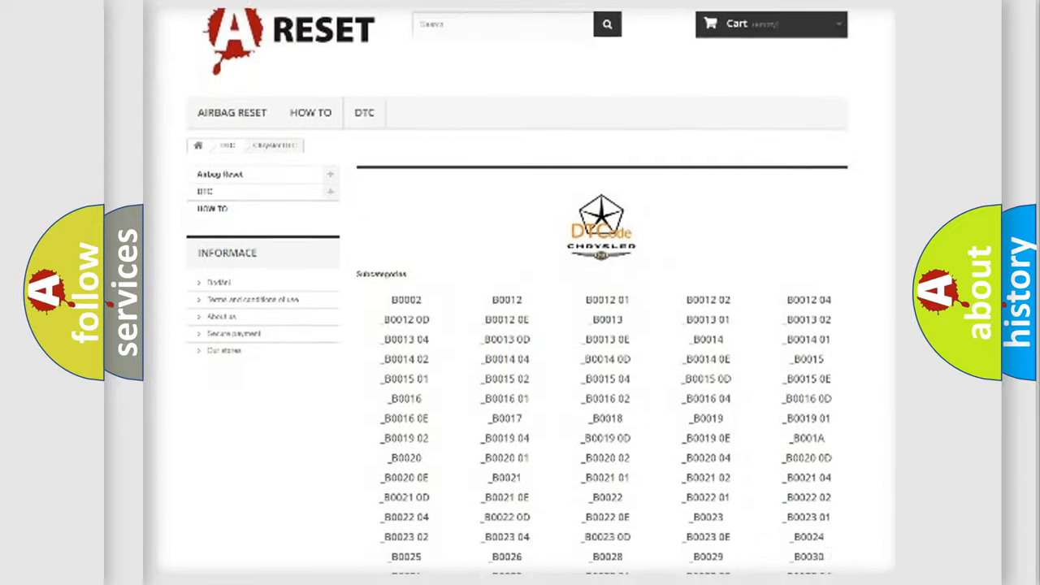
scroll(down, 3)
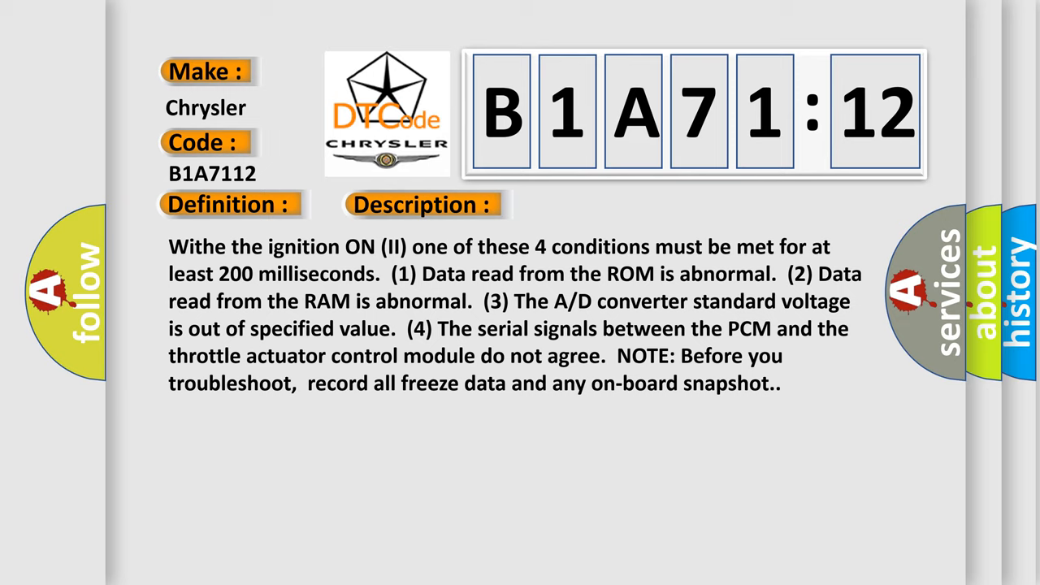
Advance to the Cause slide listing poor throttle-body connections and circuit short to battery
click(598, 205)
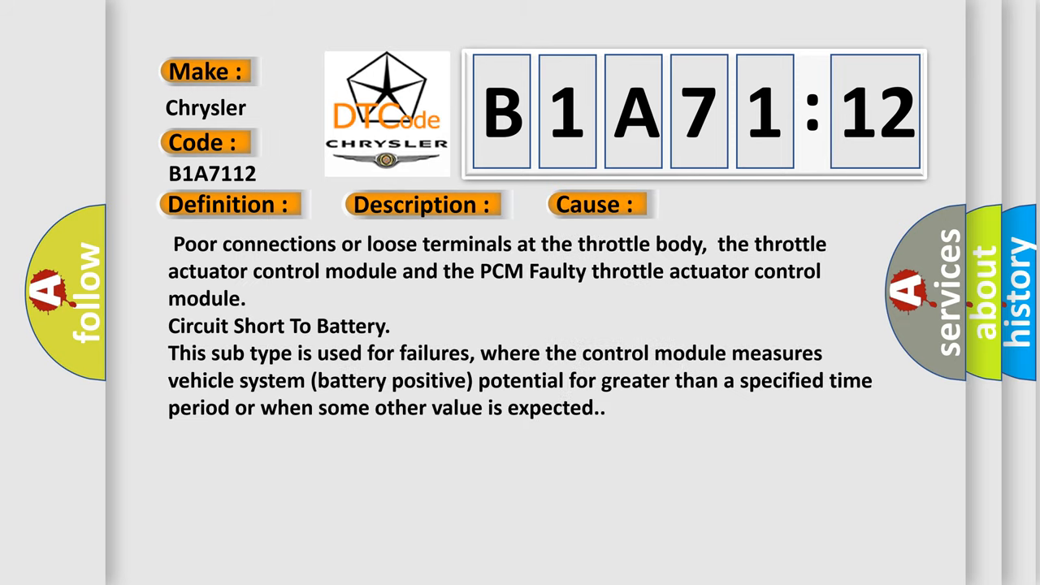